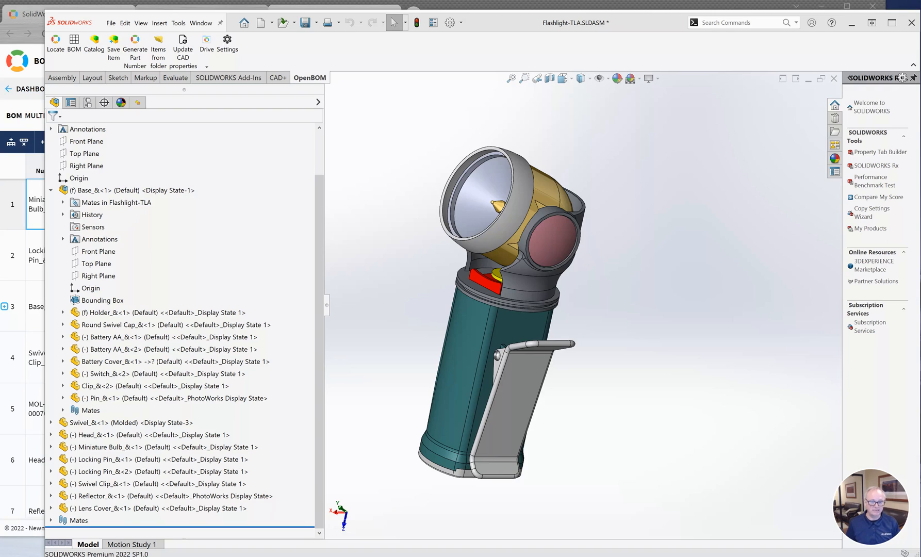
mouse_move(259, 472)
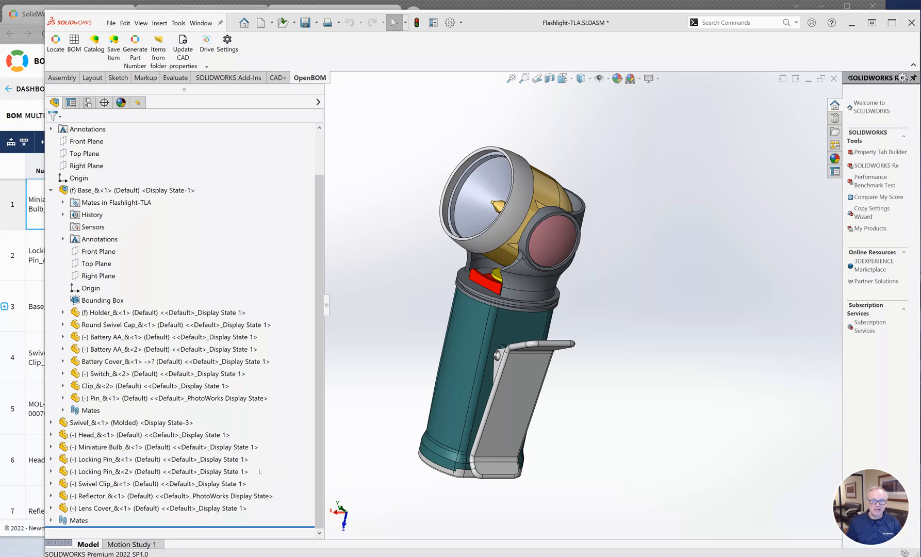
Open the Locking Pin part by itself from the flashlight assembly's FeatureManager tree.
left_click(103, 434)
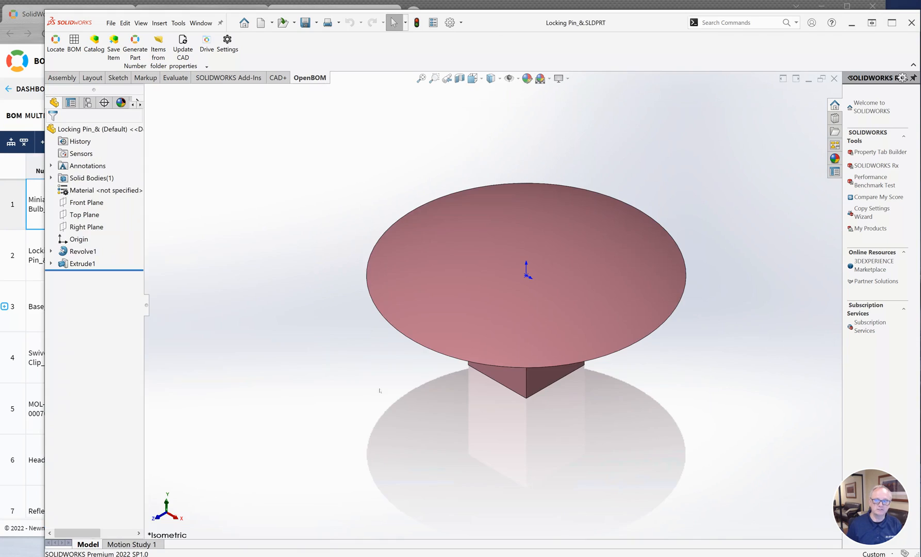
Switch the CommandManager to the Features tab for the Locking Pin part.
left_click(62, 78)
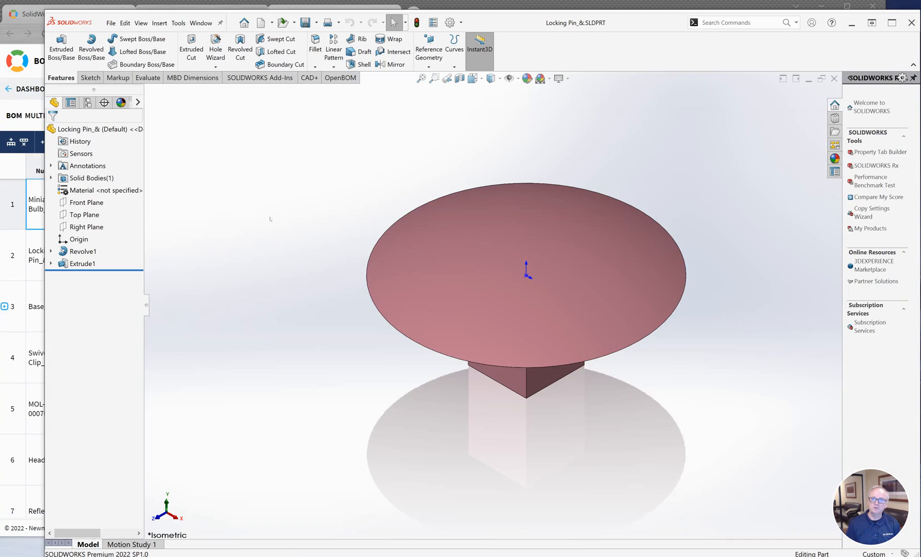
Insert a Bounding Box reference geometry feature around the Locking Pin.
left_click(159, 24)
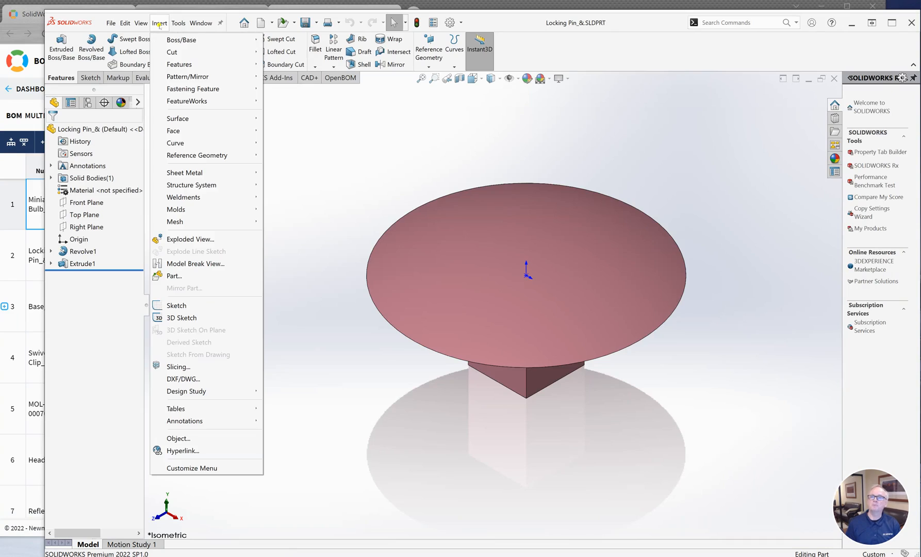
mouse_move(186, 163)
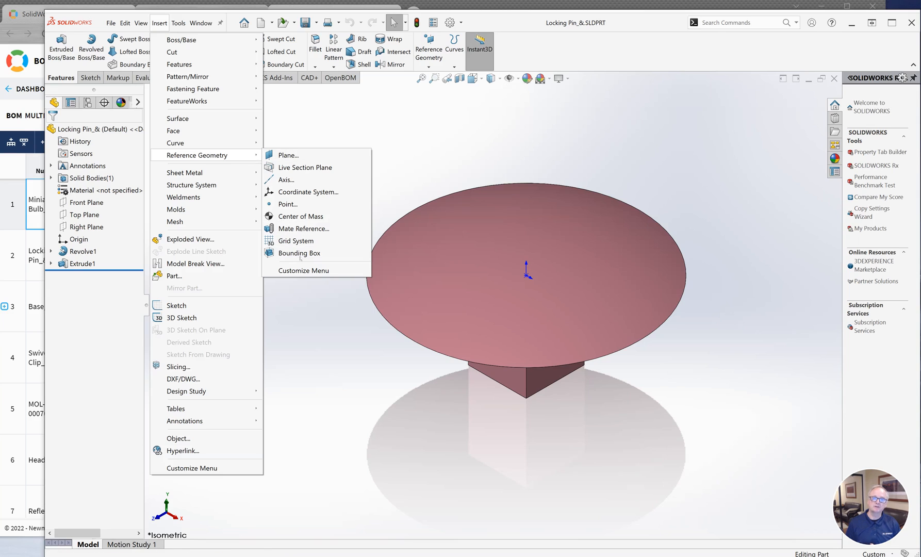
left_click(299, 253)
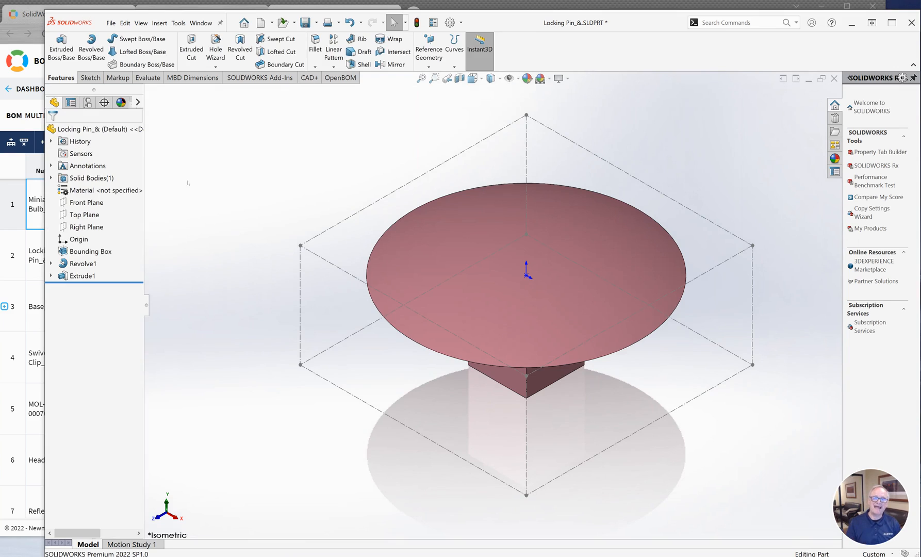
mouse_move(90, 251)
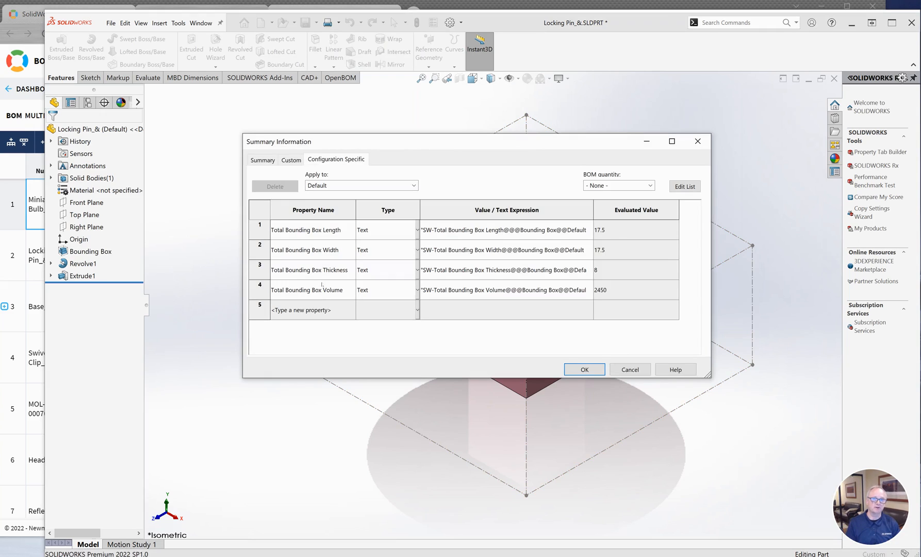
Add a 'Test' configuration-specific property and accept the Summary Information dialog.
left_click(314, 310)
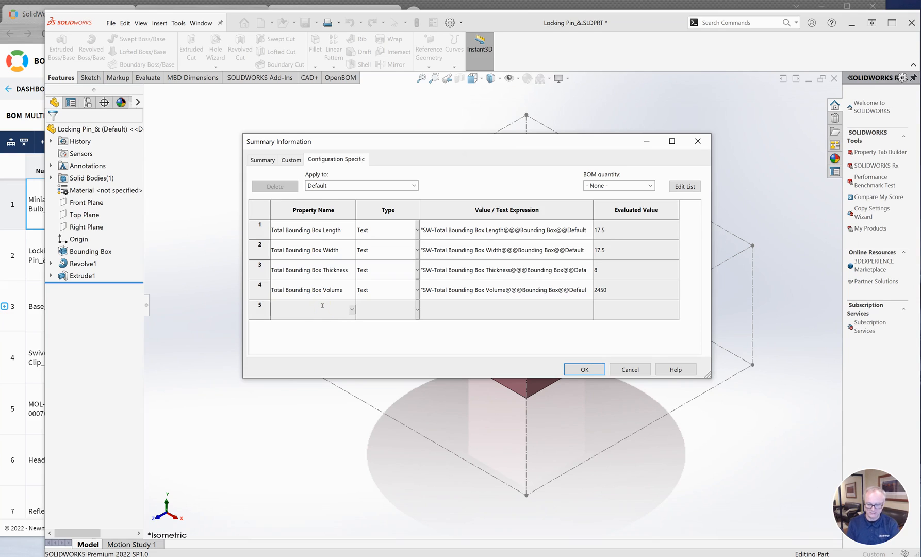
type("Test")
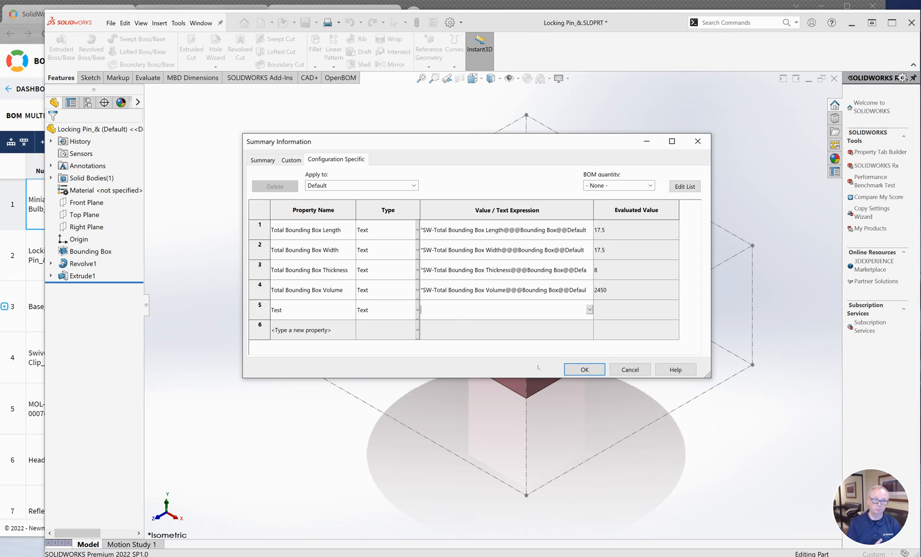
left_click(584, 369)
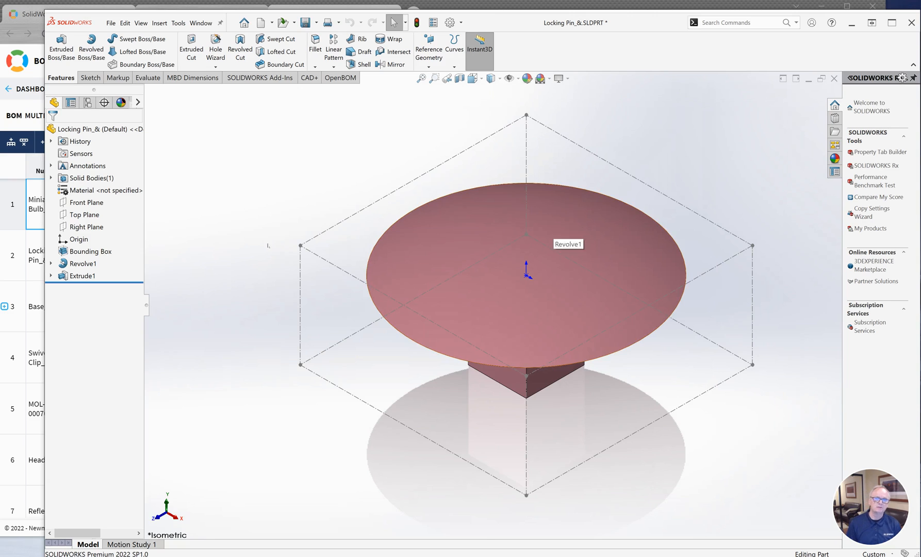
Hide the Locking Pin's bounding box and close the file properties summary.
left_click(90, 251)
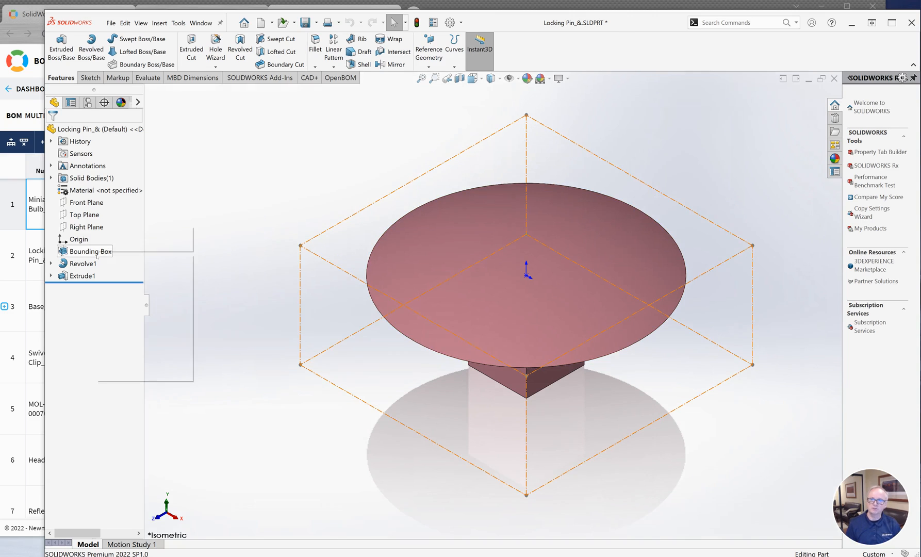
right_click(90, 251)
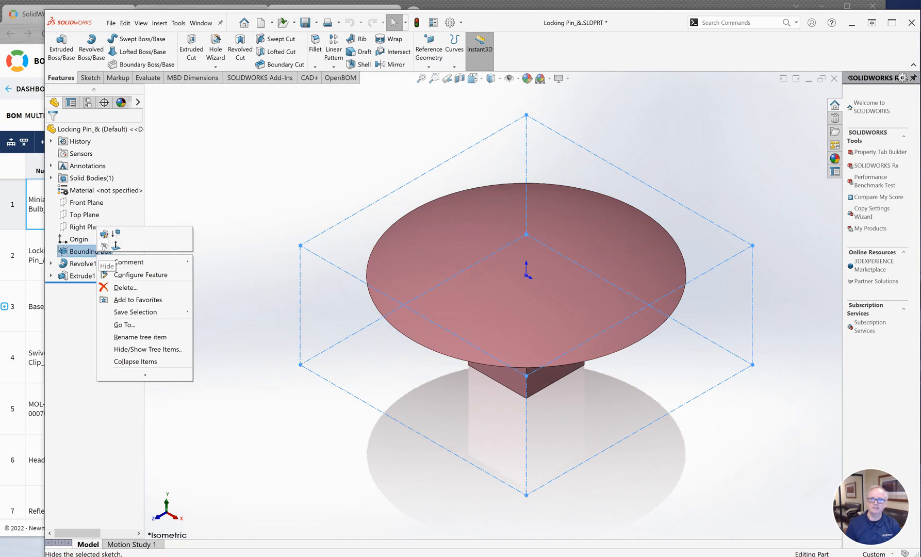
left_click(107, 266)
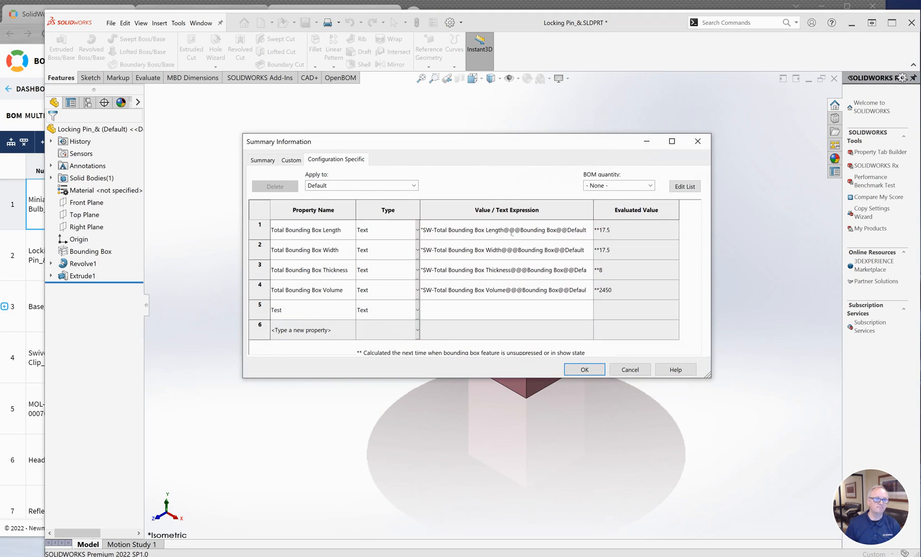
mouse_move(462, 242)
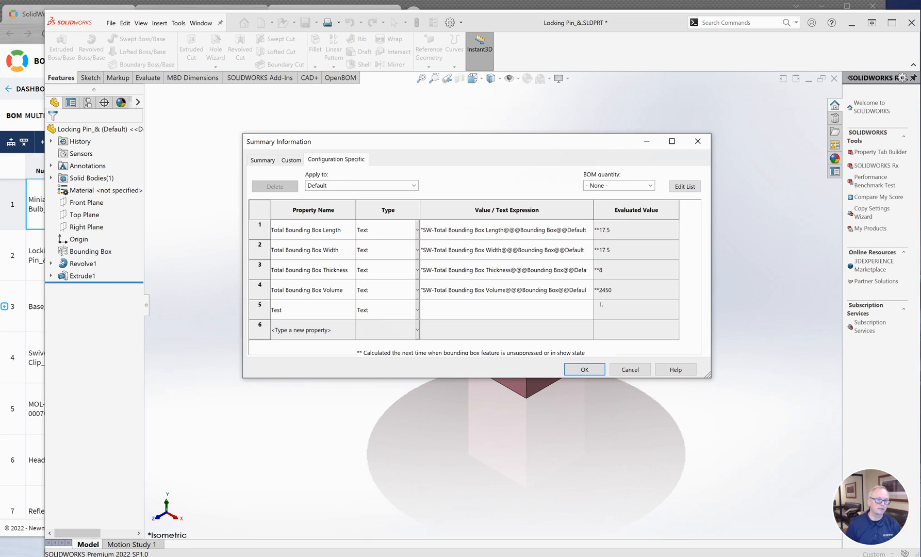
left_click(584, 369)
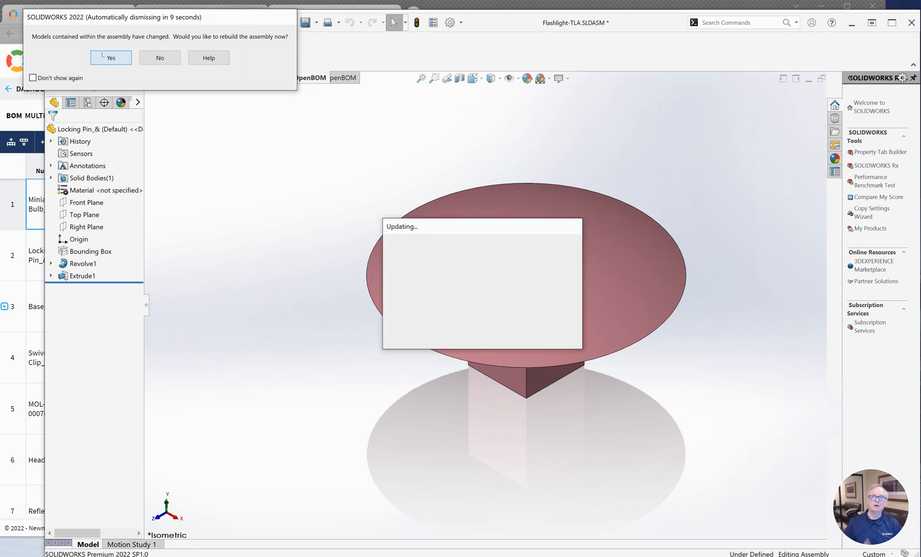
Rebuild the assembly and map Total Bounding Box Length and Width into OpenBOM properties.
left_click(111, 57)
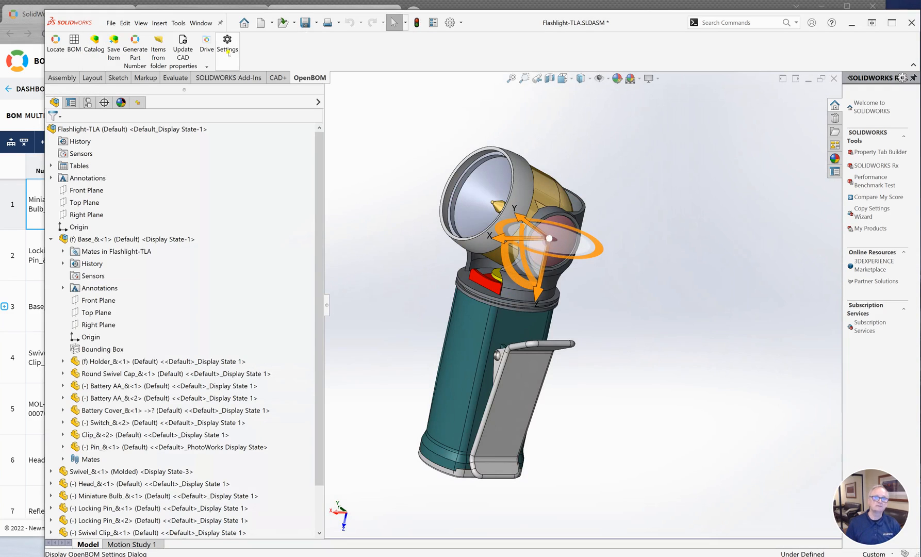
left_click(227, 44)
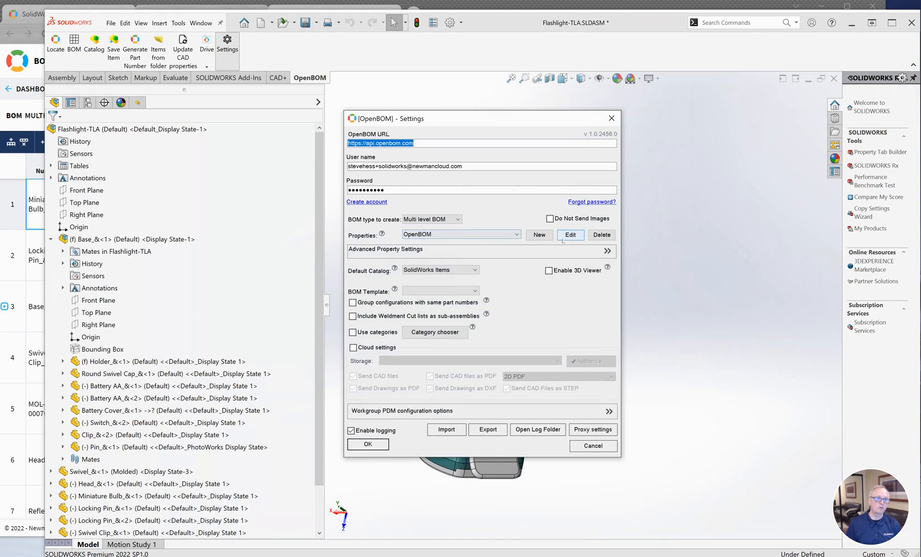
left_click(570, 235)
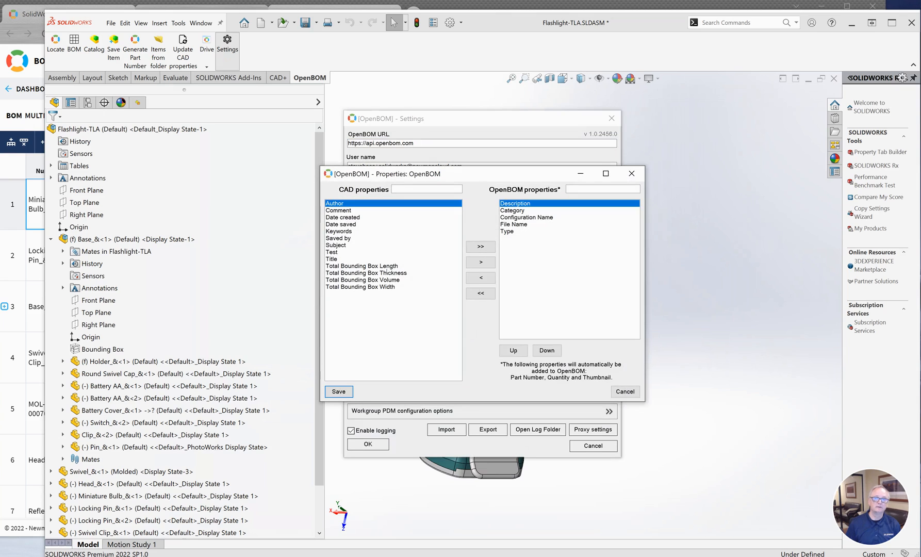
left_click(361, 265)
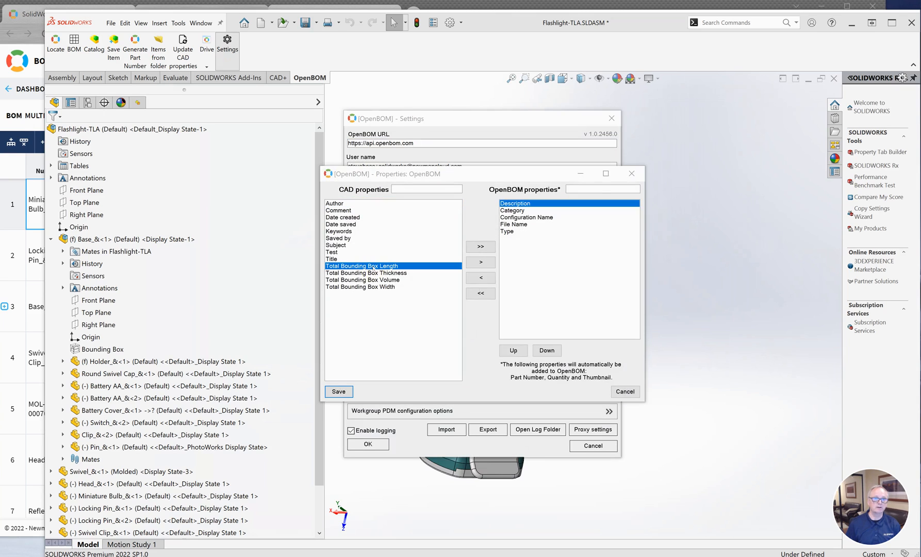
left_click(480, 262)
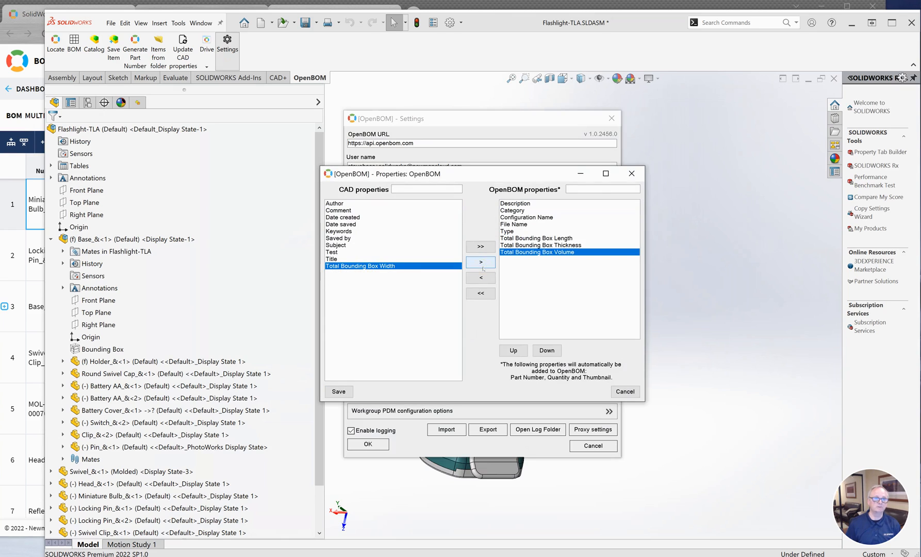
left_click(480, 262)
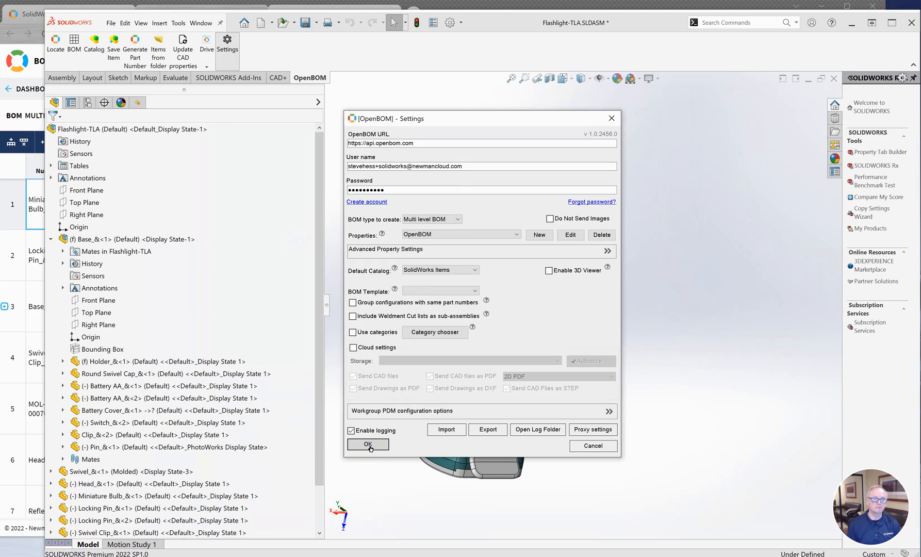
Apply OpenBOM settings and update the Flashlight-TLA BOM in OpenBOM, confirming success.
left_click(368, 444)
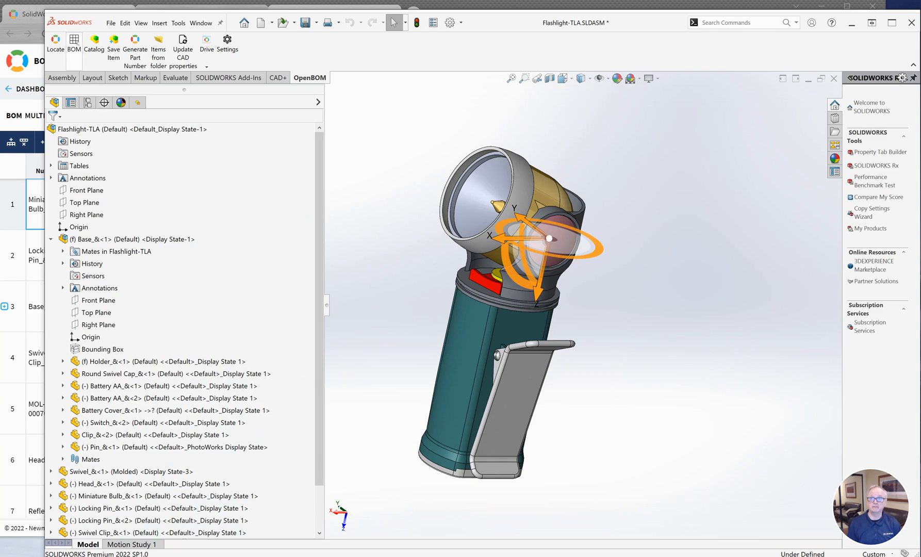
left_click(75, 43)
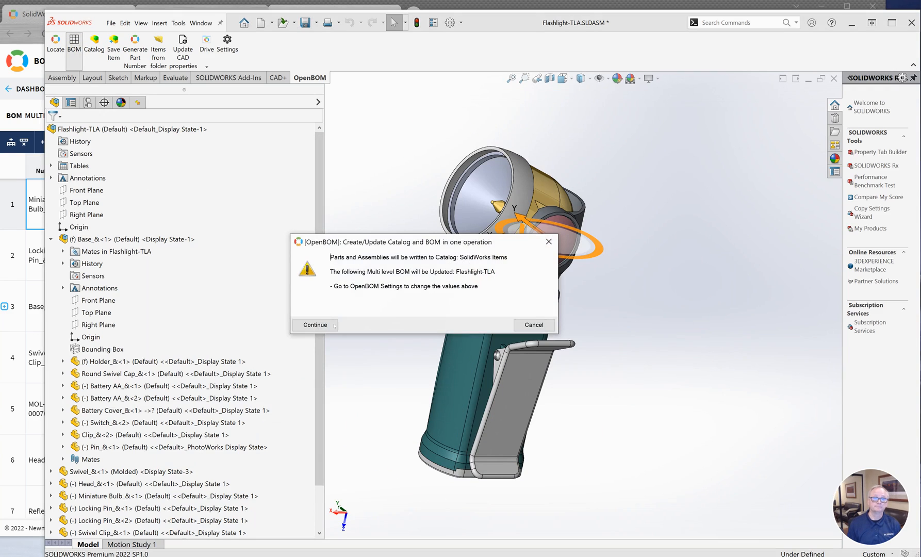
left_click(315, 325)
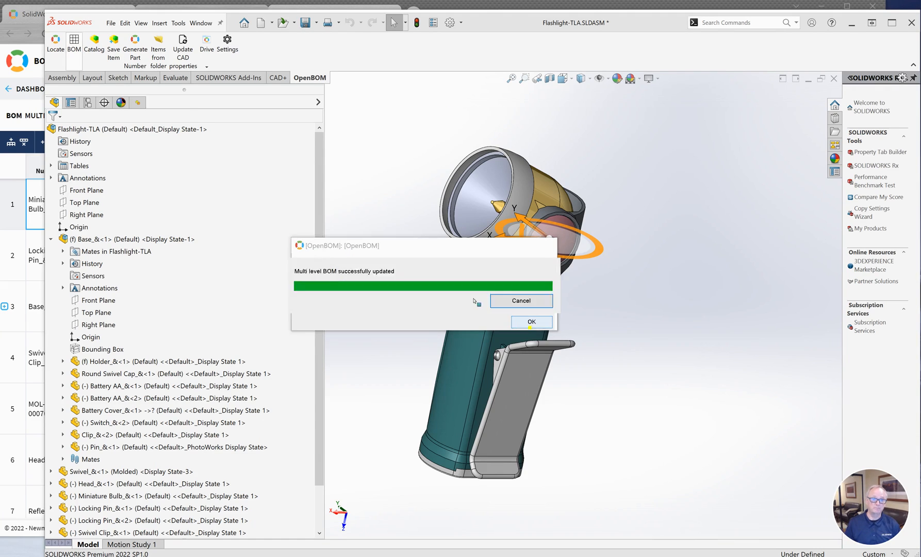
left_click(531, 322)
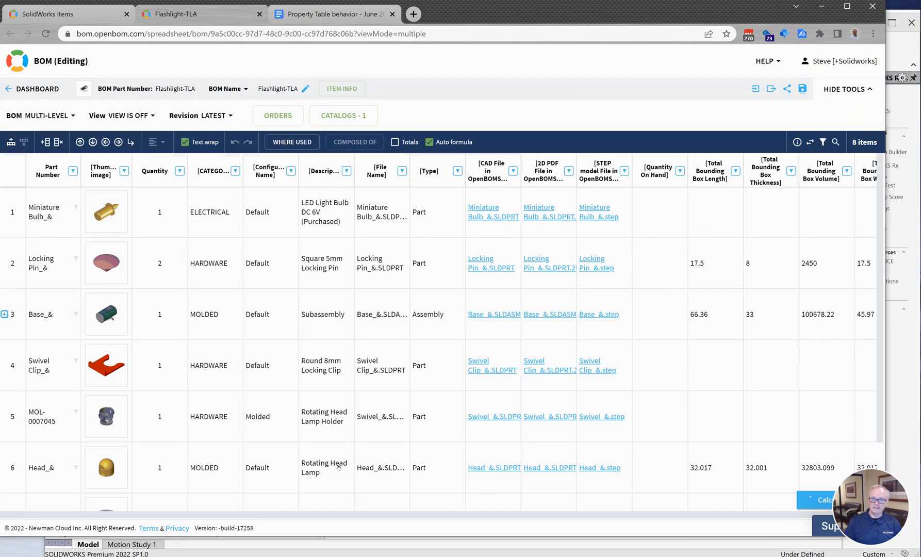
mouse_move(520, 402)
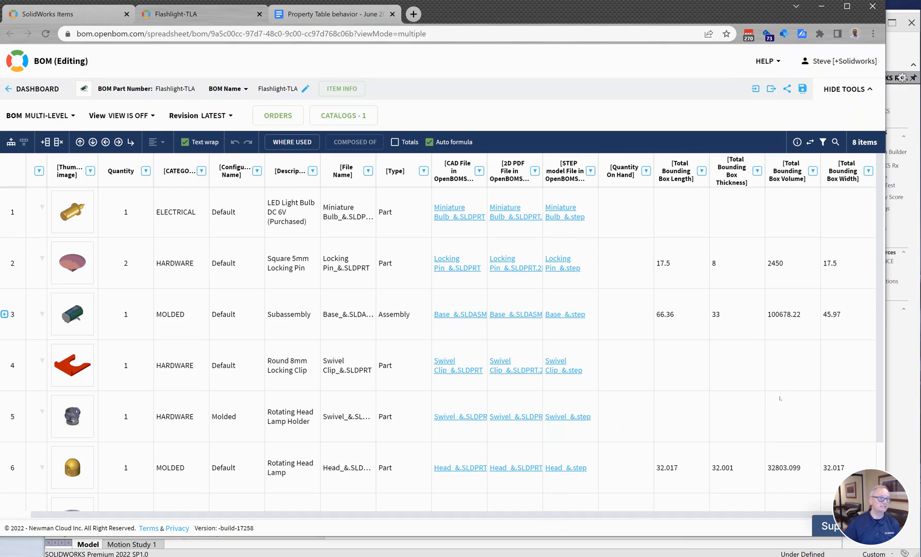
mouse_move(735, 515)
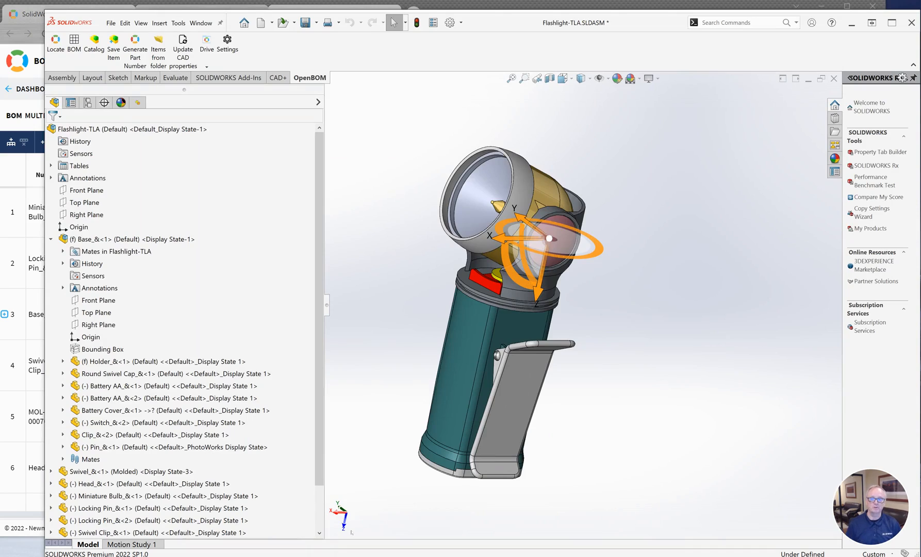
mouse_move(385, 391)
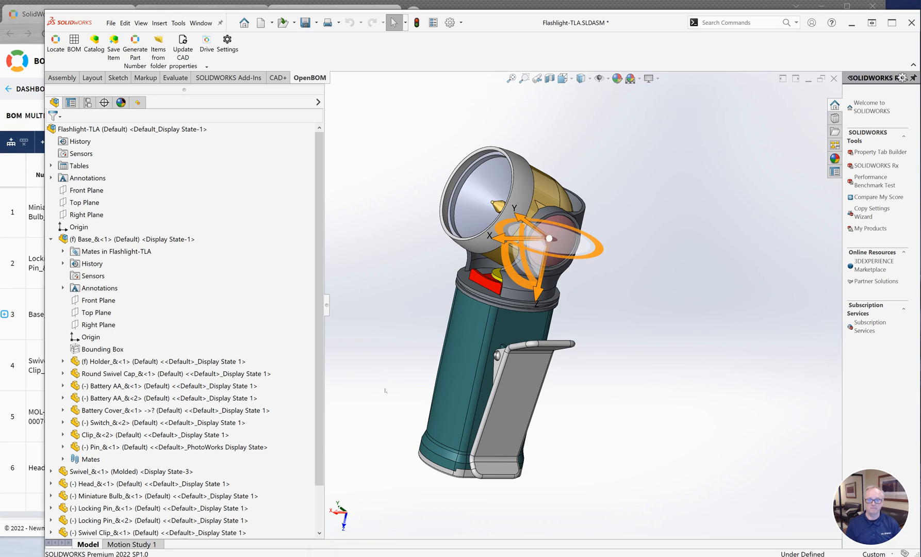
mouse_move(443, 416)
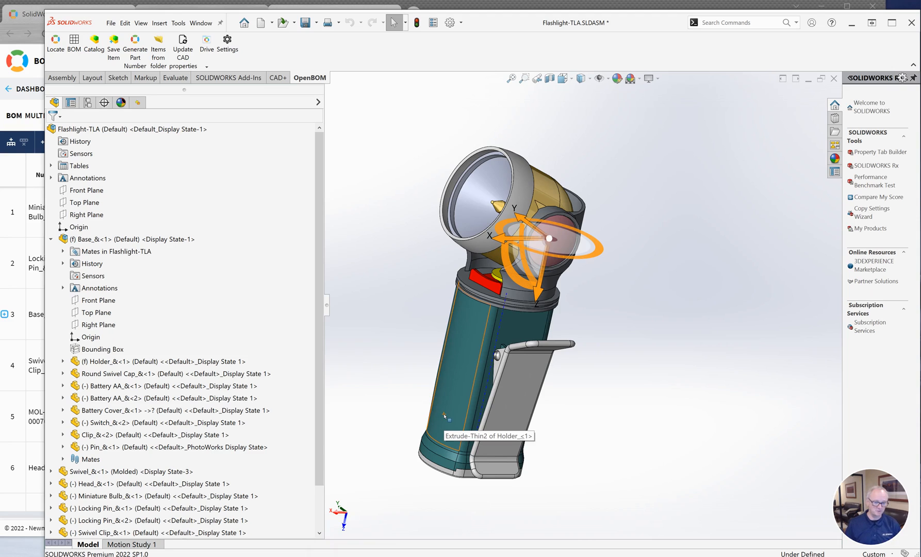